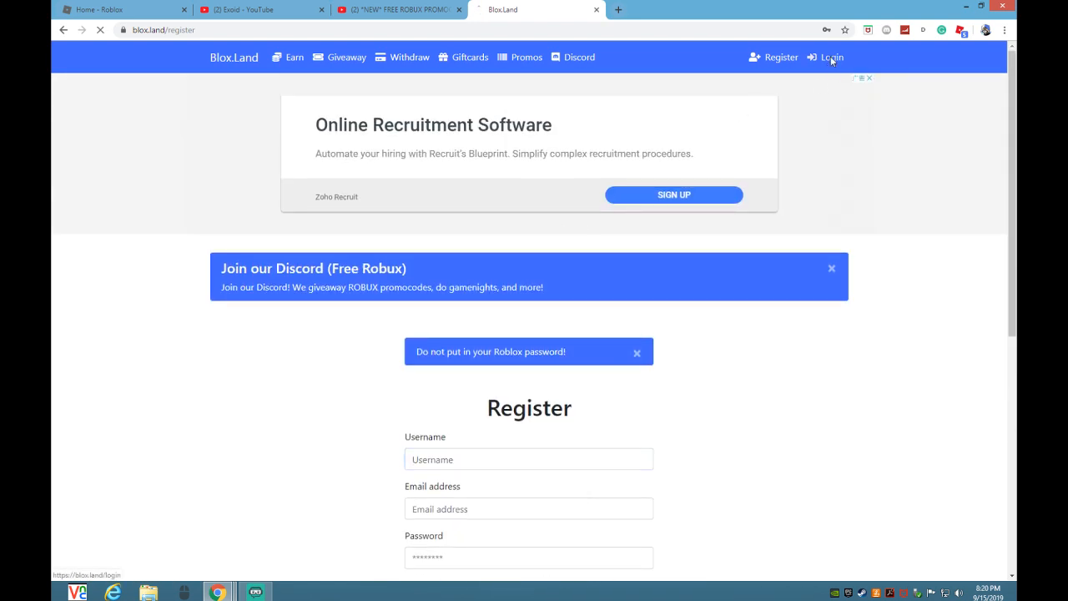
Step: Log in to the Blox.Land account from the login form
left_click(831, 56)
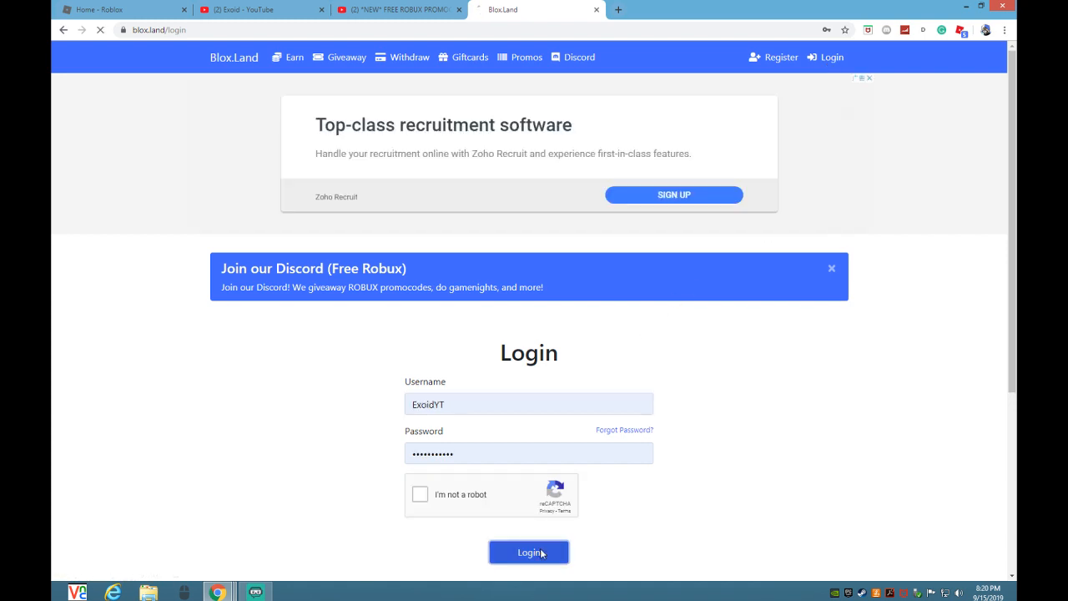
left_click(527, 551)
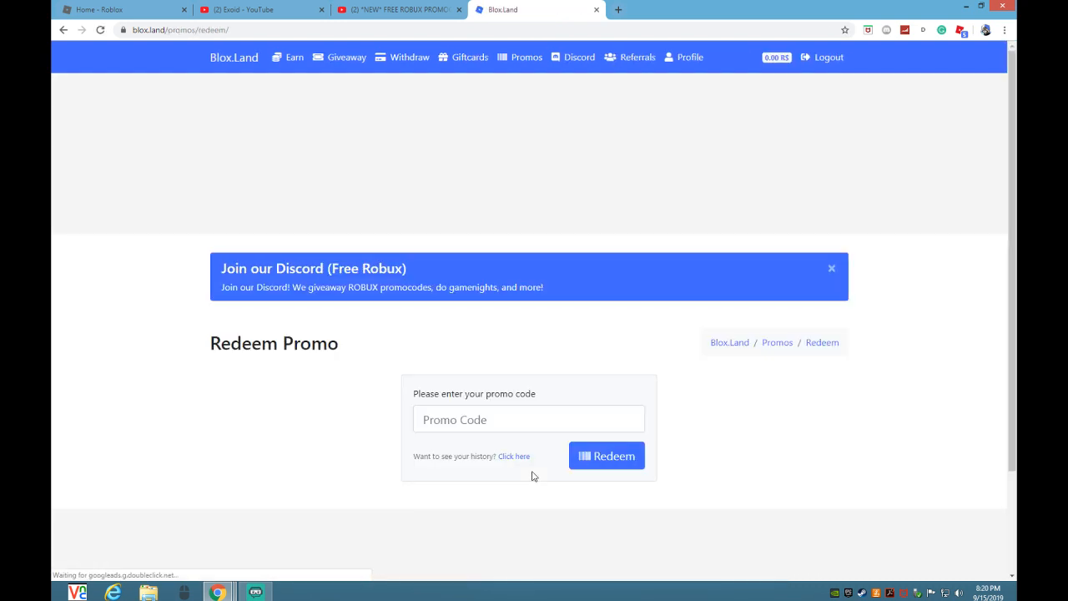
Step: Redeem the promo code 'Youtube' for 5.00 R$ and return to the home page
left_click(528, 419)
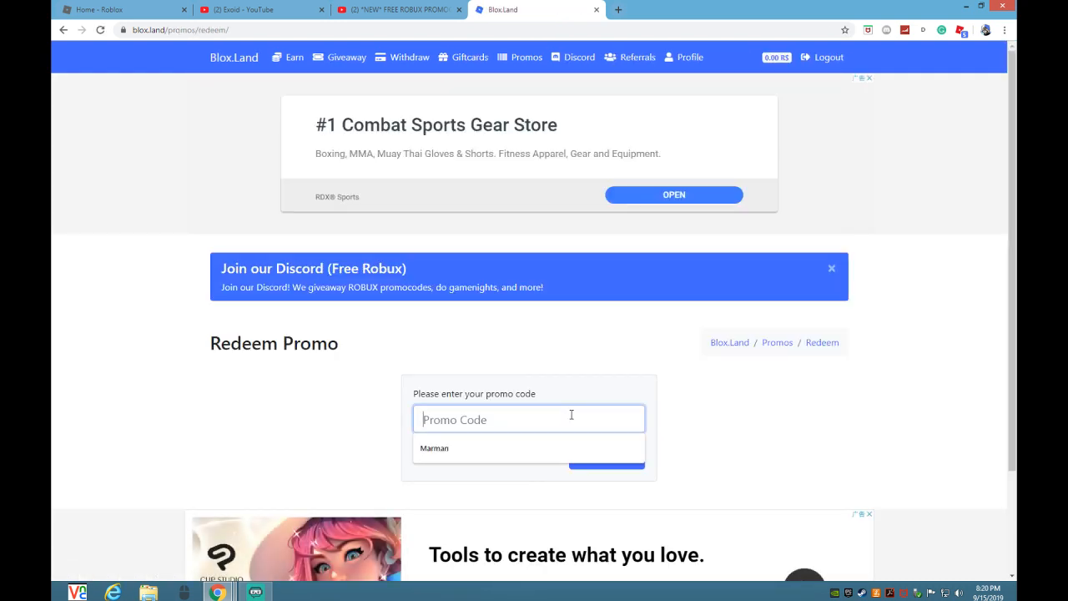
type("Youtube")
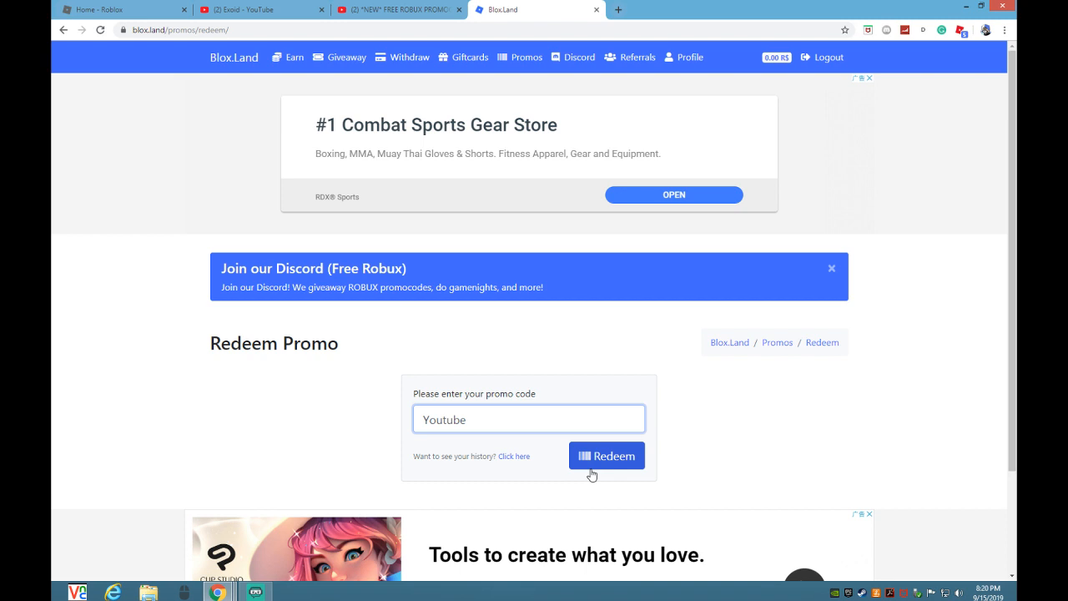
left_click(605, 456)
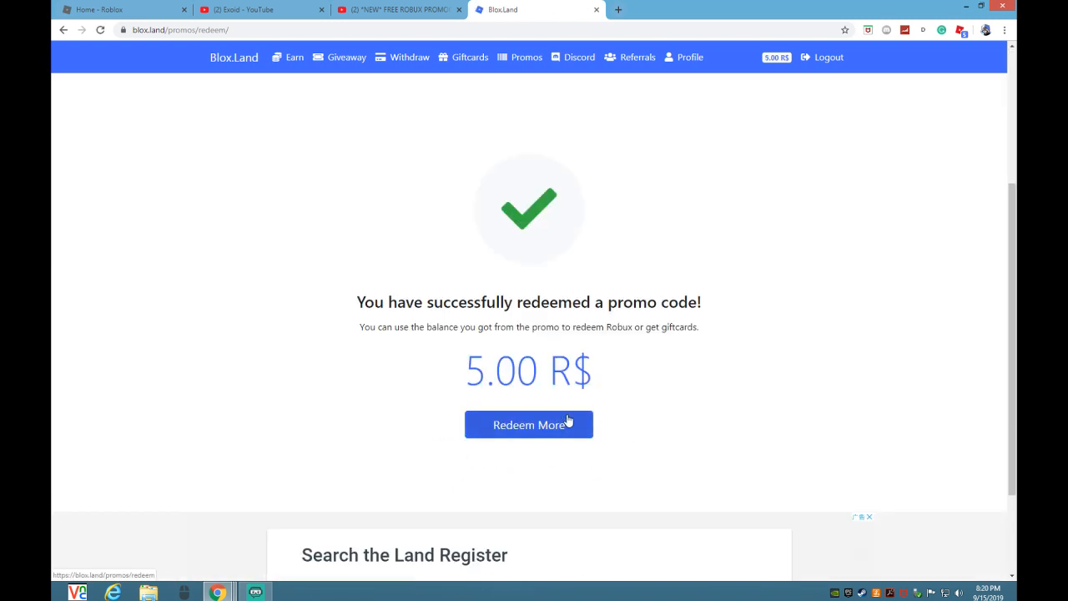
left_click(294, 57)
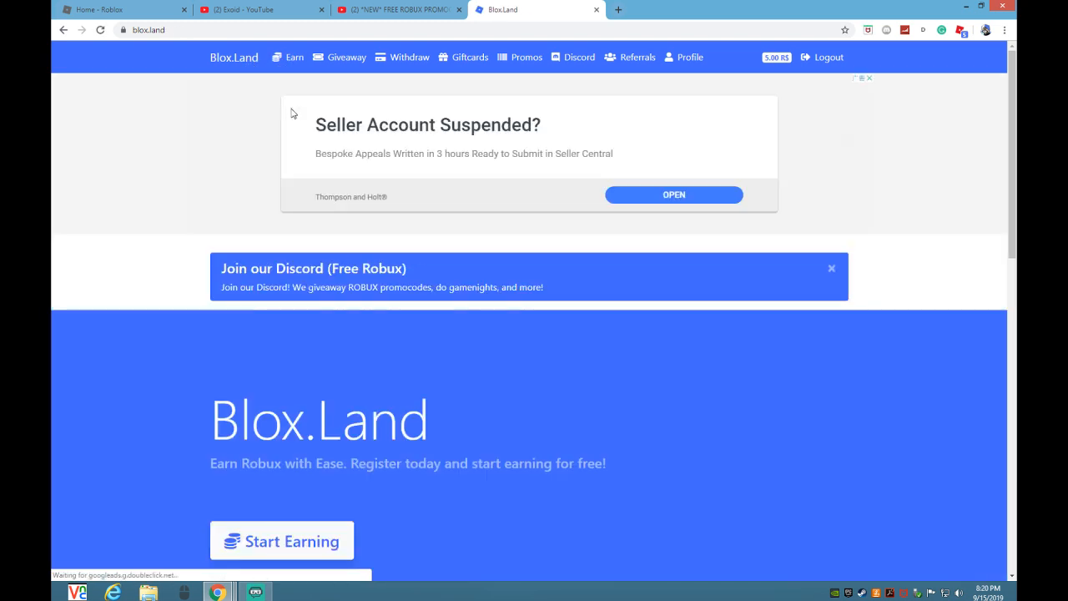
Step: View the account profile confirming 5.00 R$ earned, checking the Giftcards page along the way
scroll("down", 3)
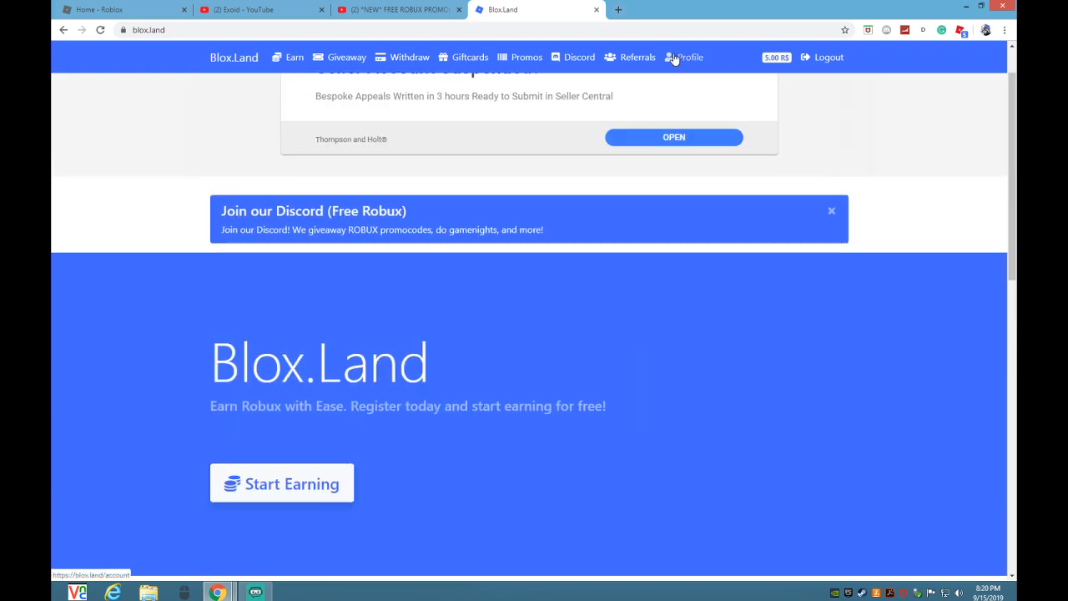
left_click(688, 56)
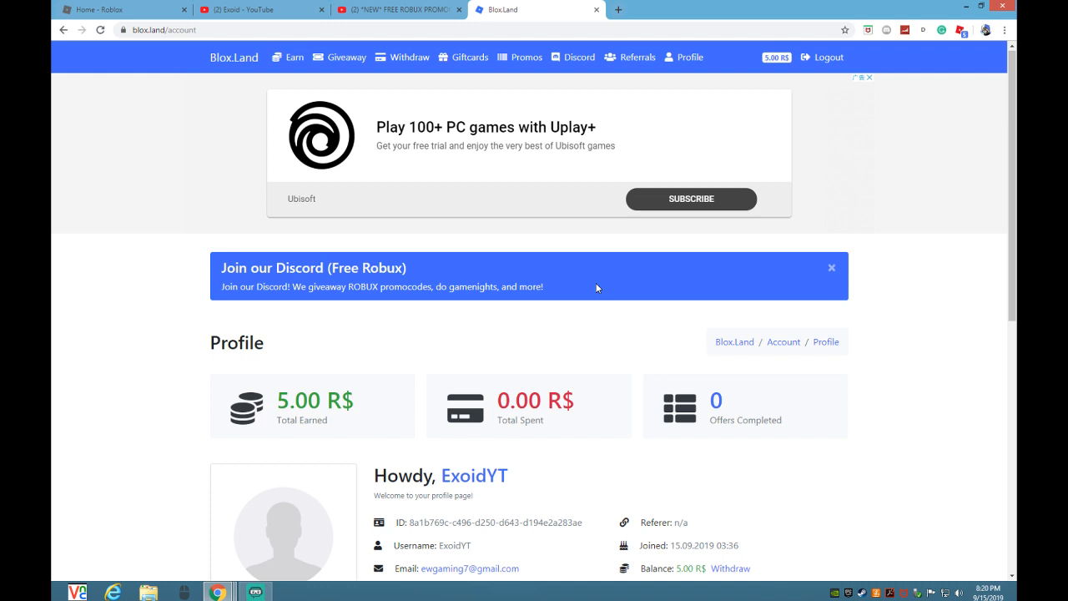
scroll("down", 3)
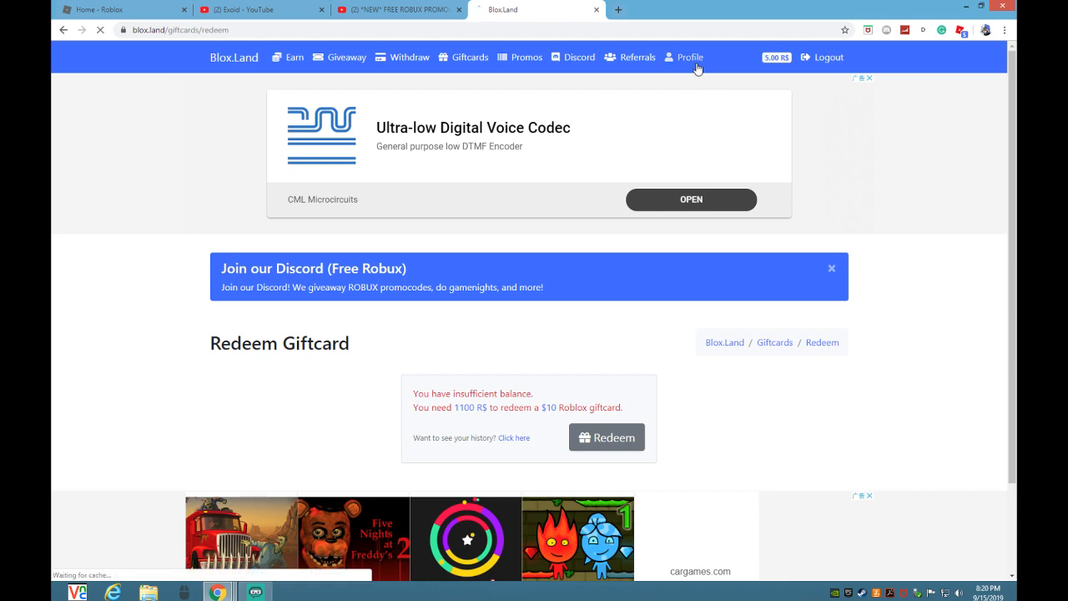
left_click(684, 57)
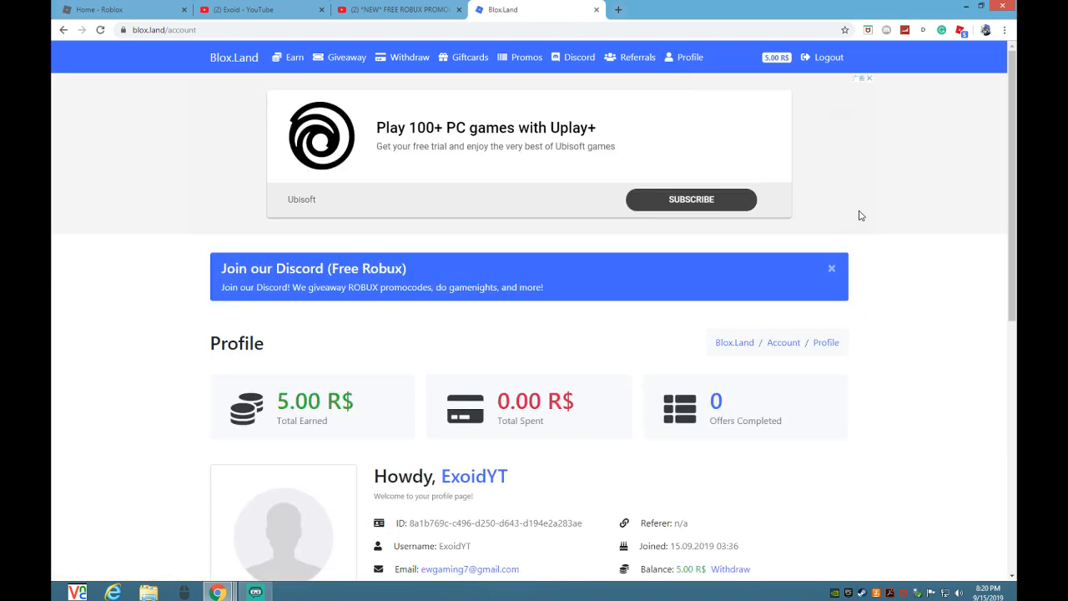
mouse_move(881, 240)
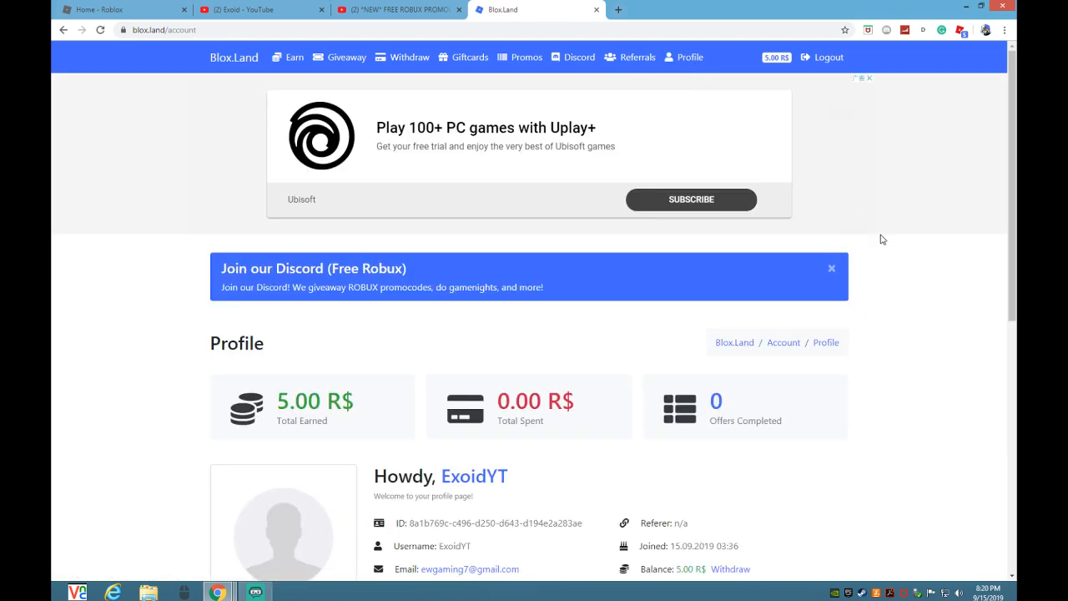
scroll("down", 3)
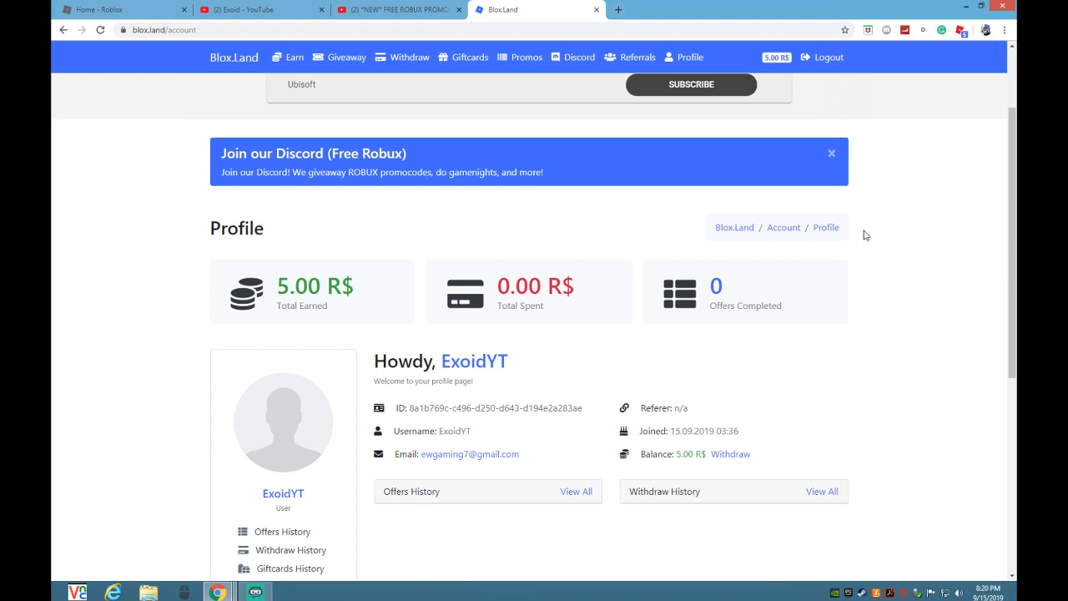
mouse_move(881, 247)
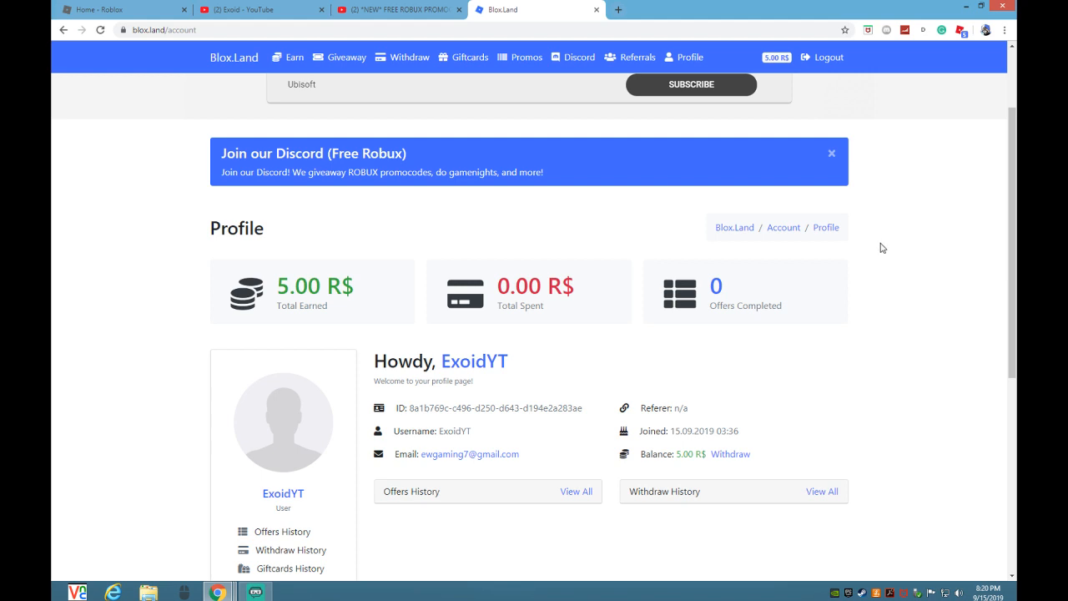
scroll("up", 3)
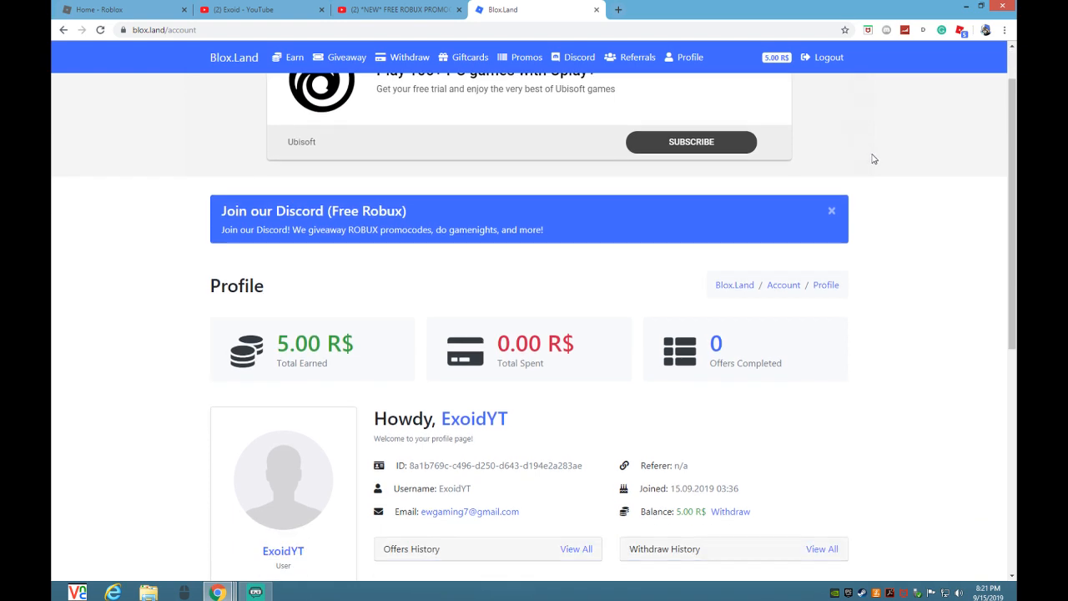
mouse_move(878, 365)
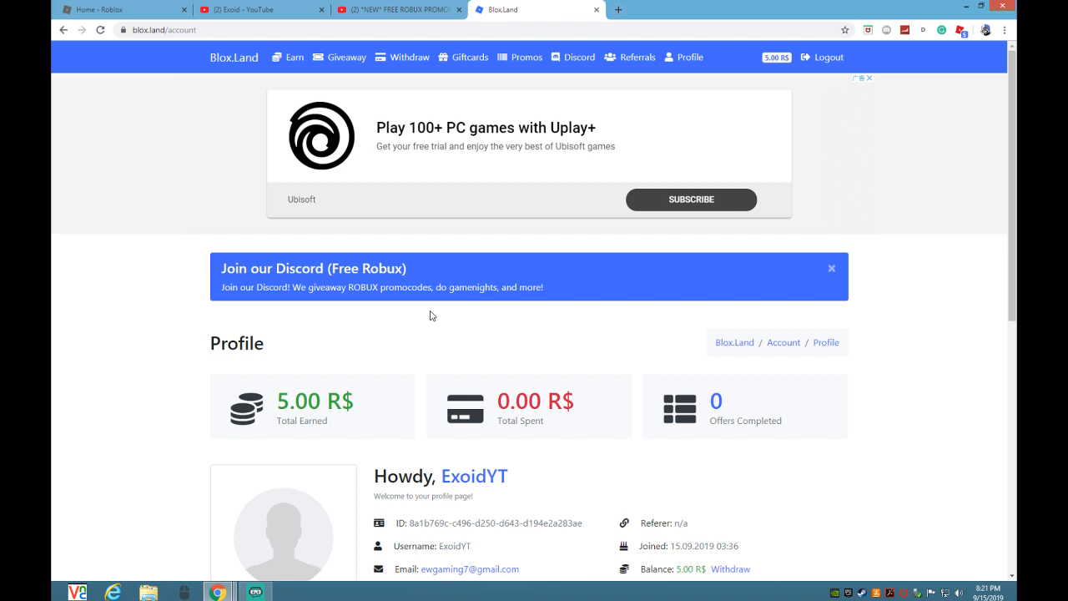
mouse_move(491, 313)
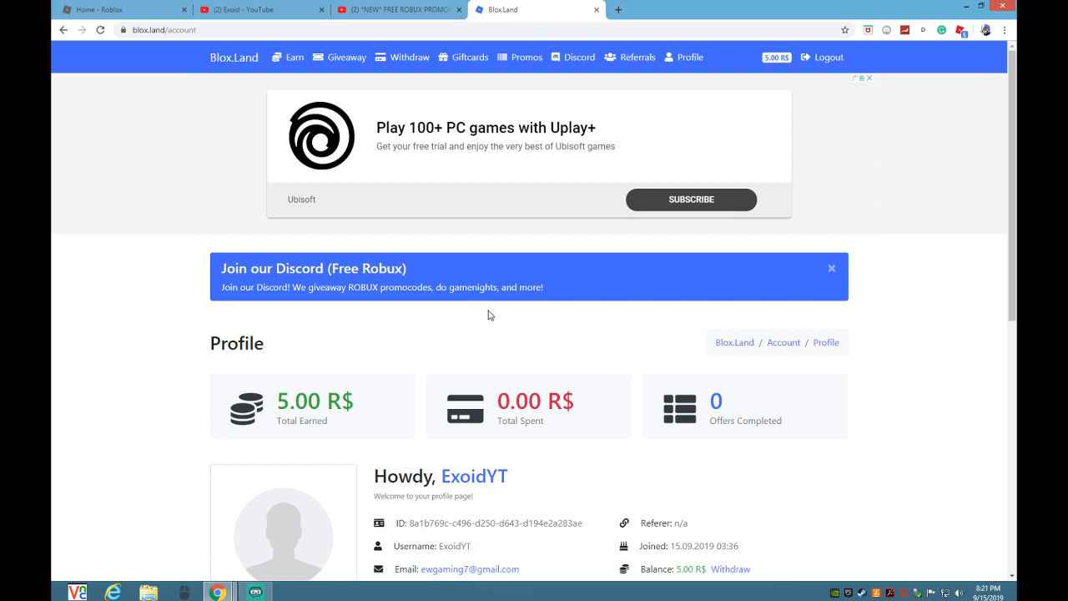
mouse_move(835, 121)
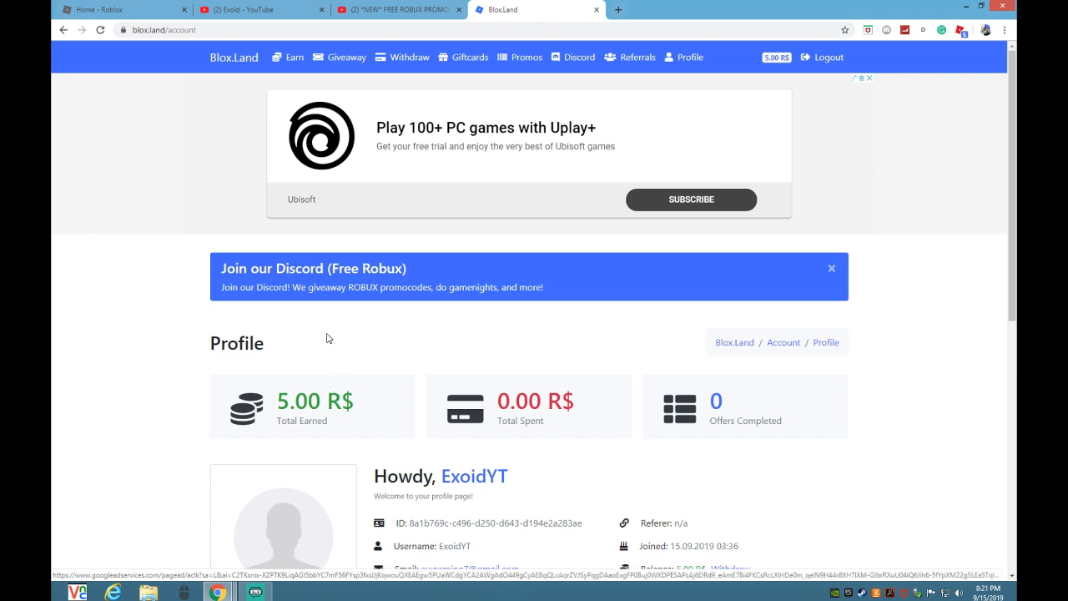
Step: View the 50 R$ giveaway page and attempt to enter it, which requires completing an offer first
left_click(462, 56)
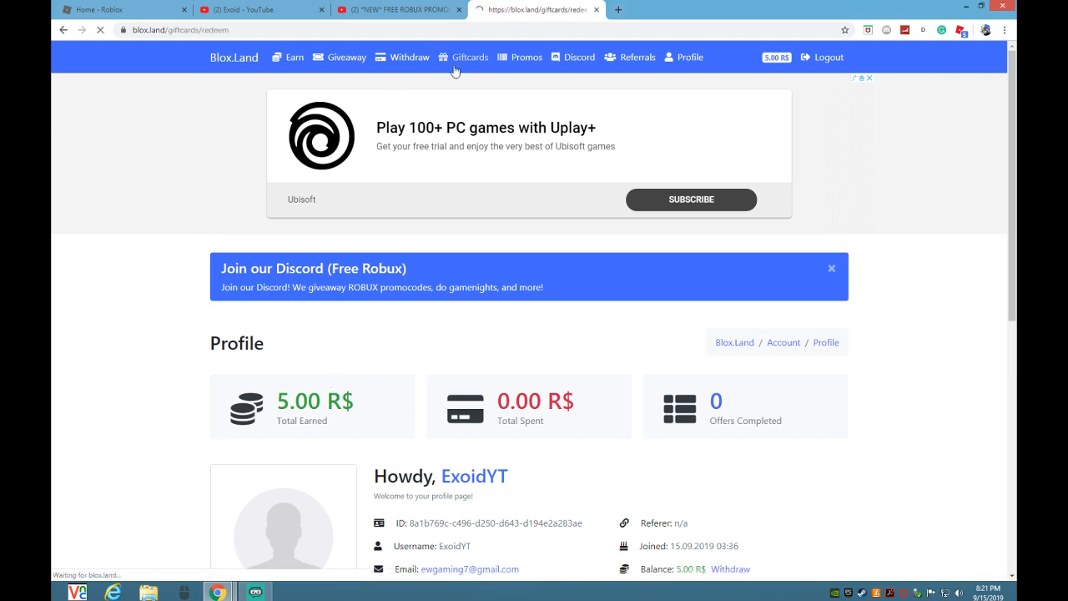
left_click(464, 56)
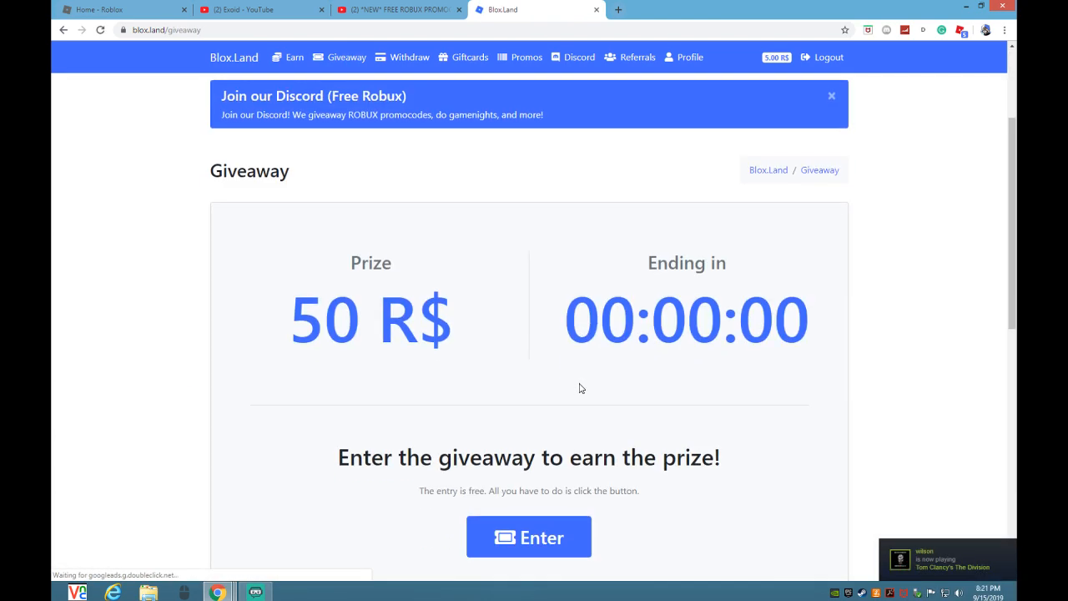
left_click(527, 537)
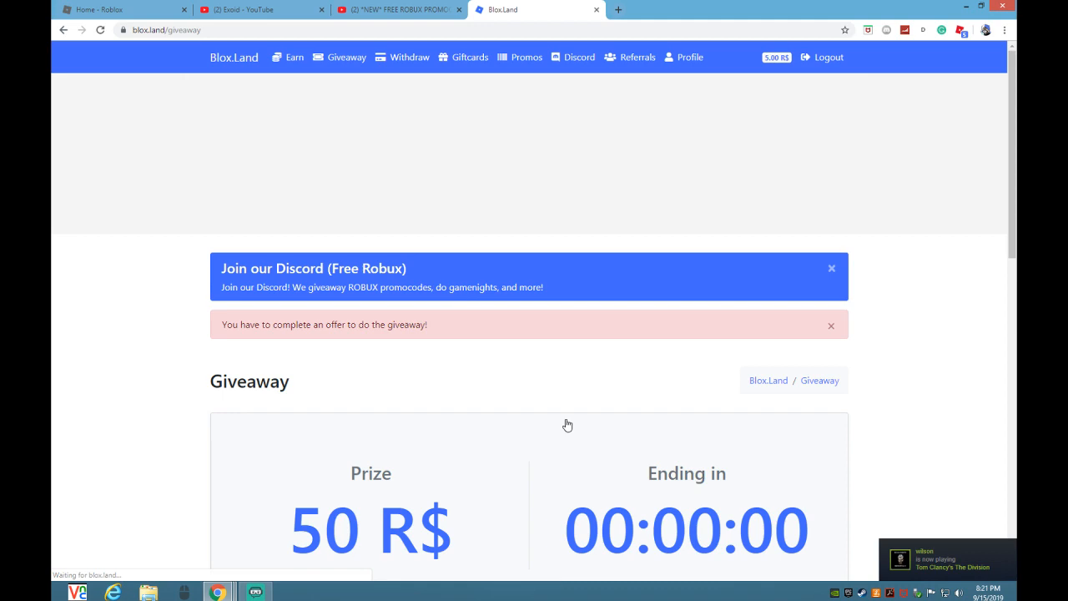
scroll("down", 3)
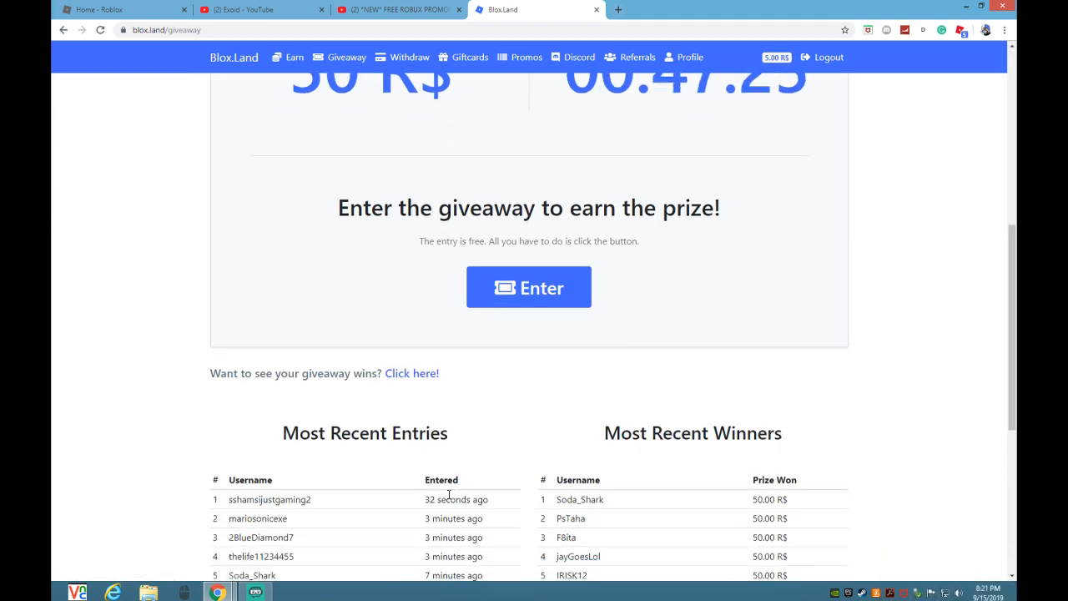
scroll("down", 3)
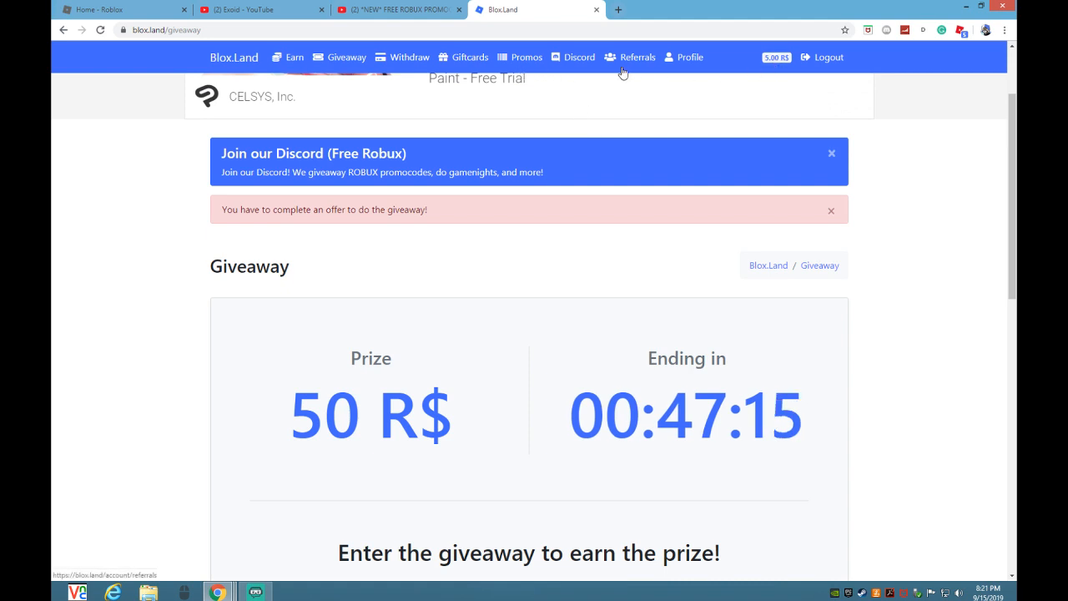
mouse_move(409, 57)
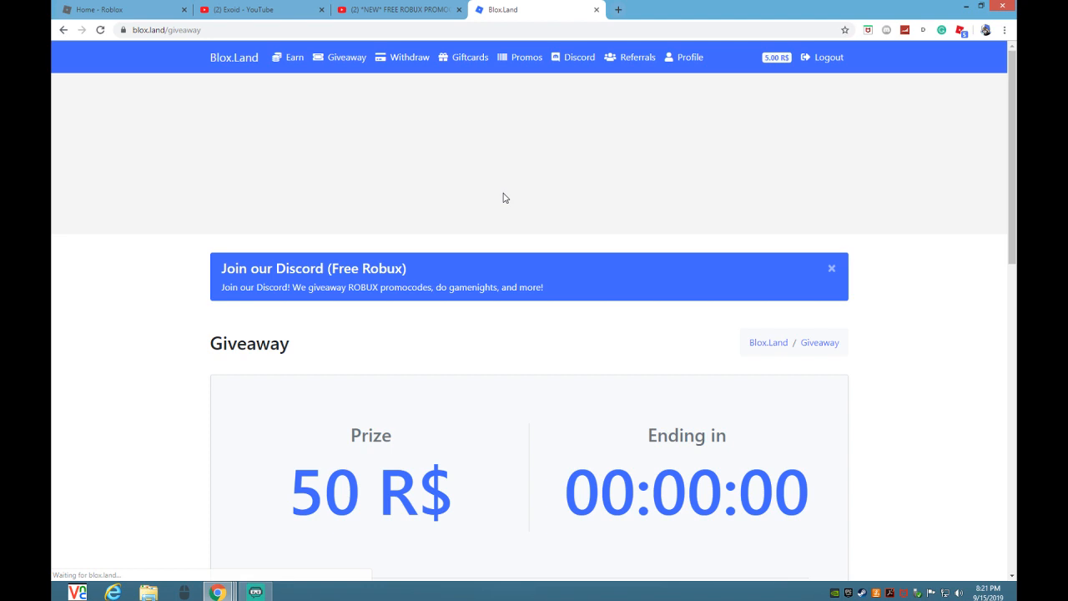
Step: Request a 5 R$ withdrawal to Roblox user ExoidYT and follow the group link from the error
left_click(409, 56)
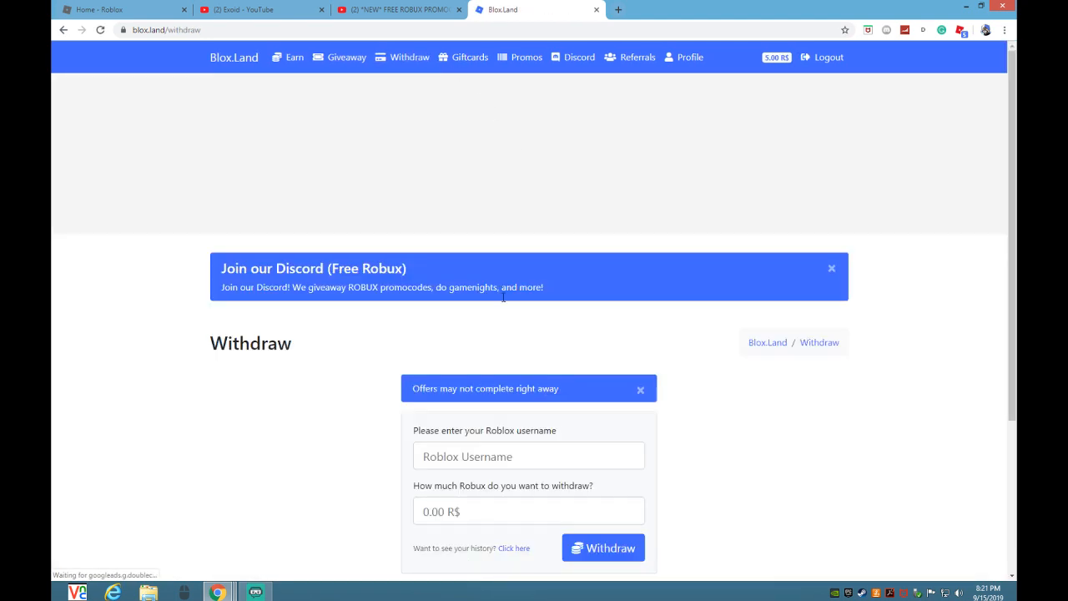
type("ExoidYT")
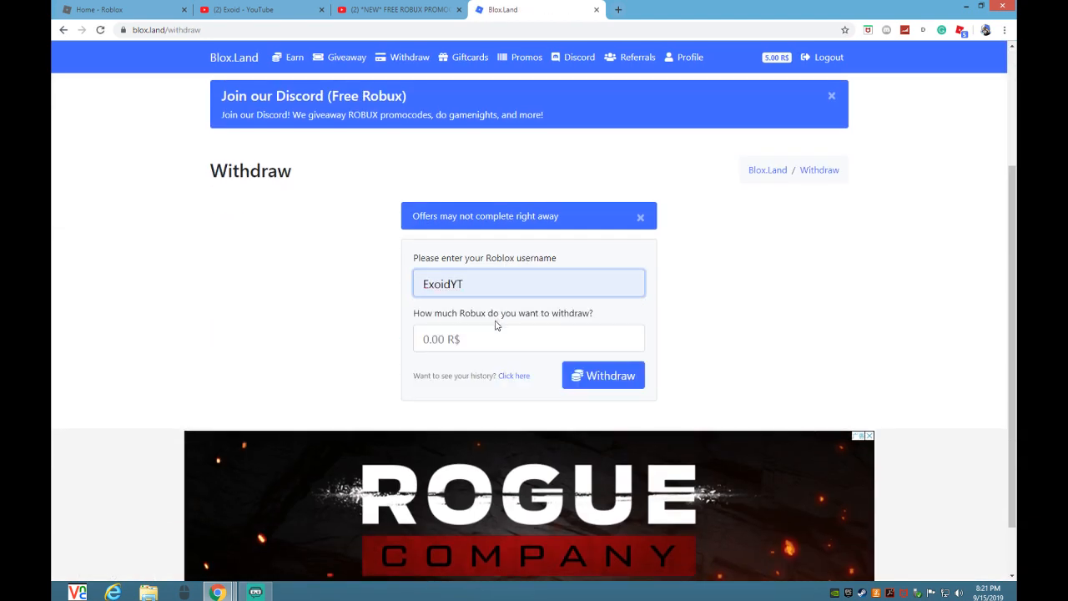
left_click(602, 374)
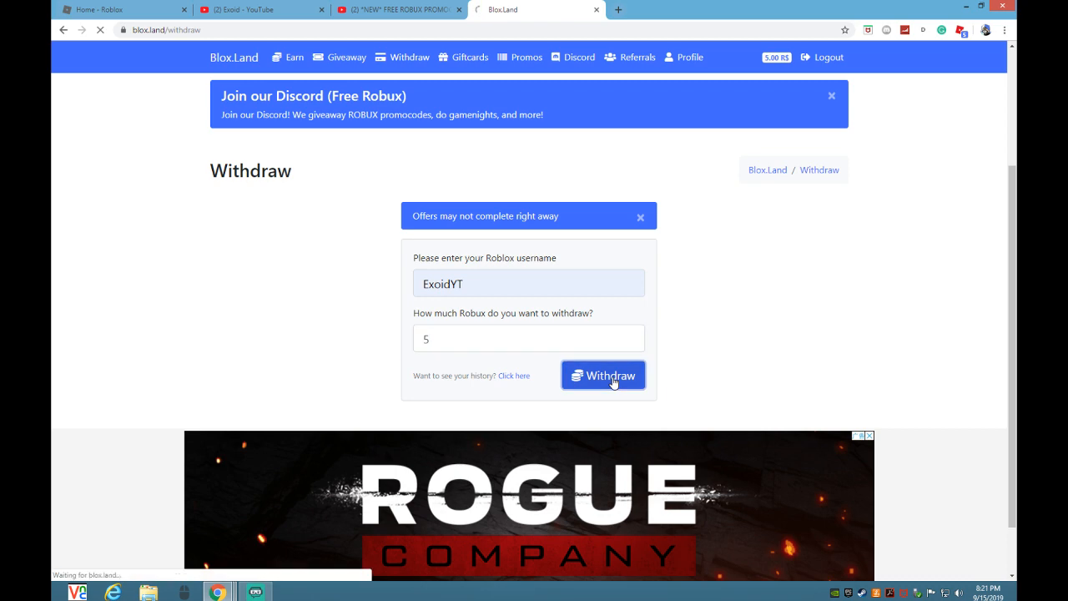
left_click(604, 373)
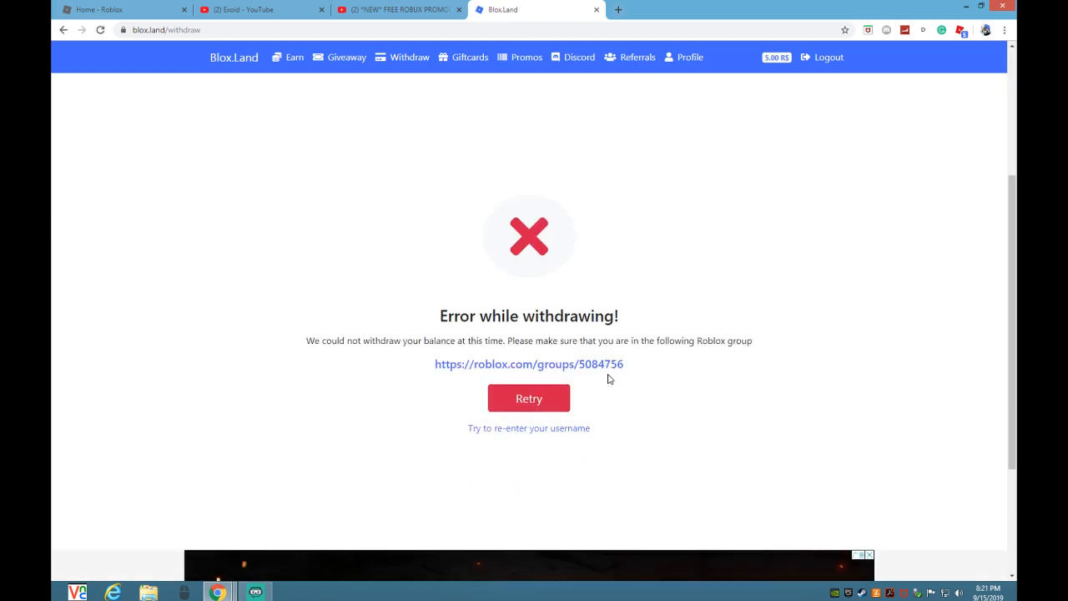
left_click(528, 363)
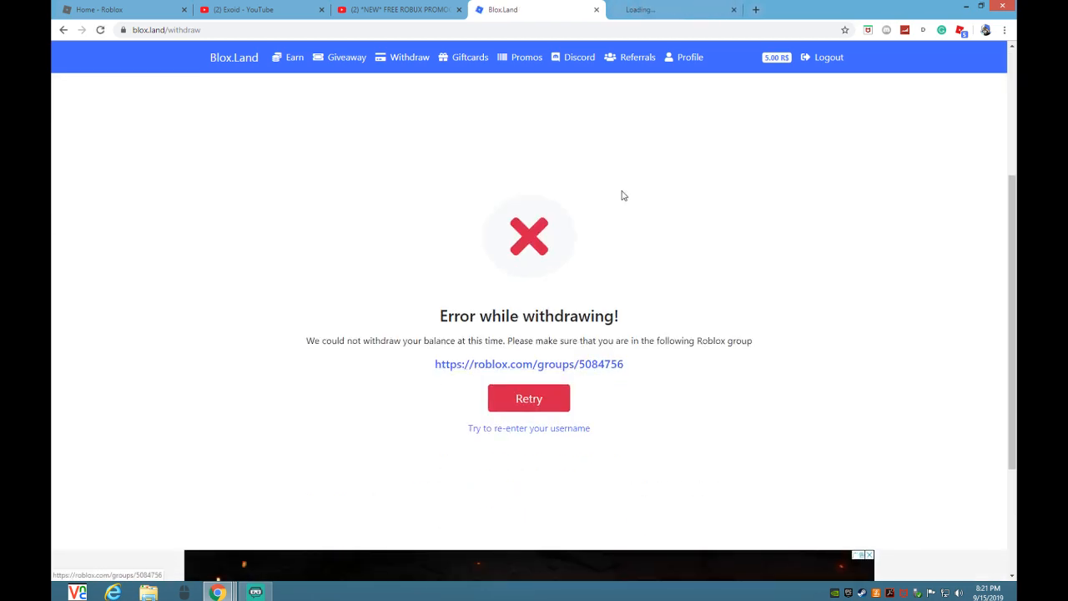
Step: Check the withdrawal group error and sign out of the wrong Roblox account on the group page
left_click(529, 363)
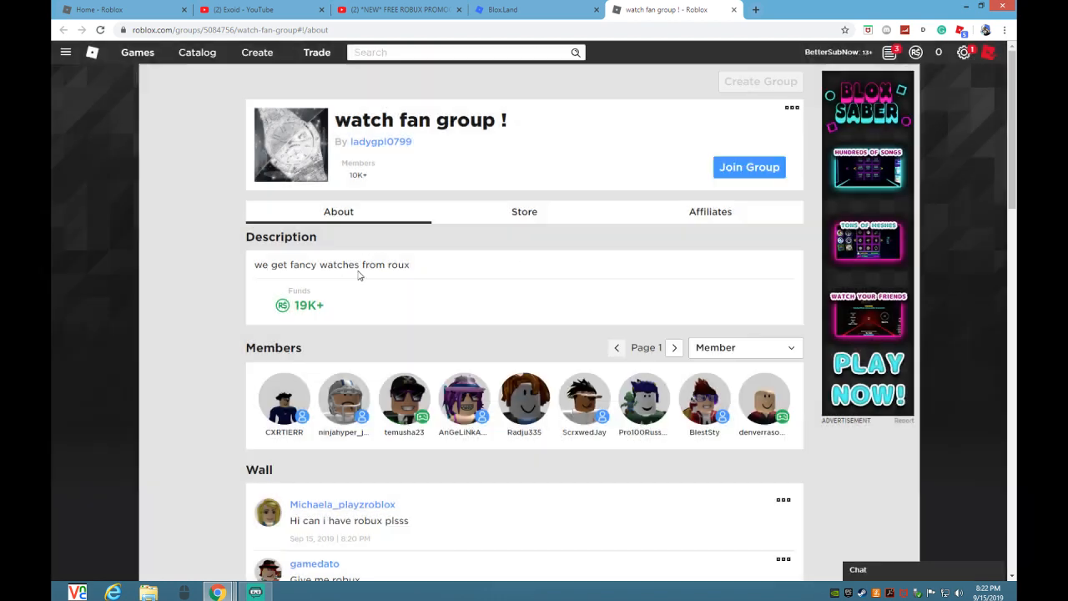
left_click(534, 10)
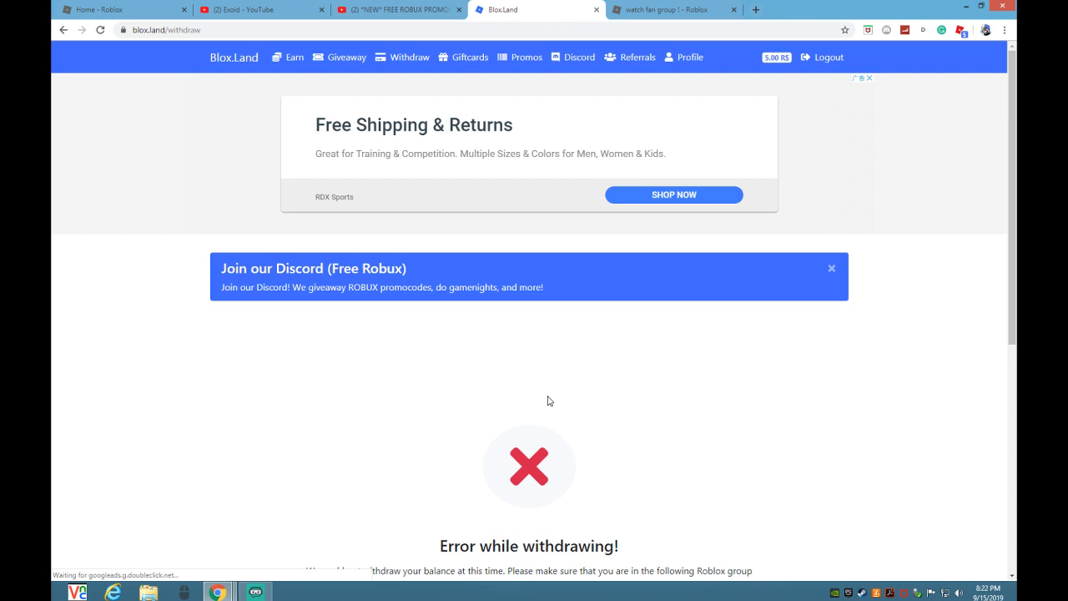
left_click(674, 10)
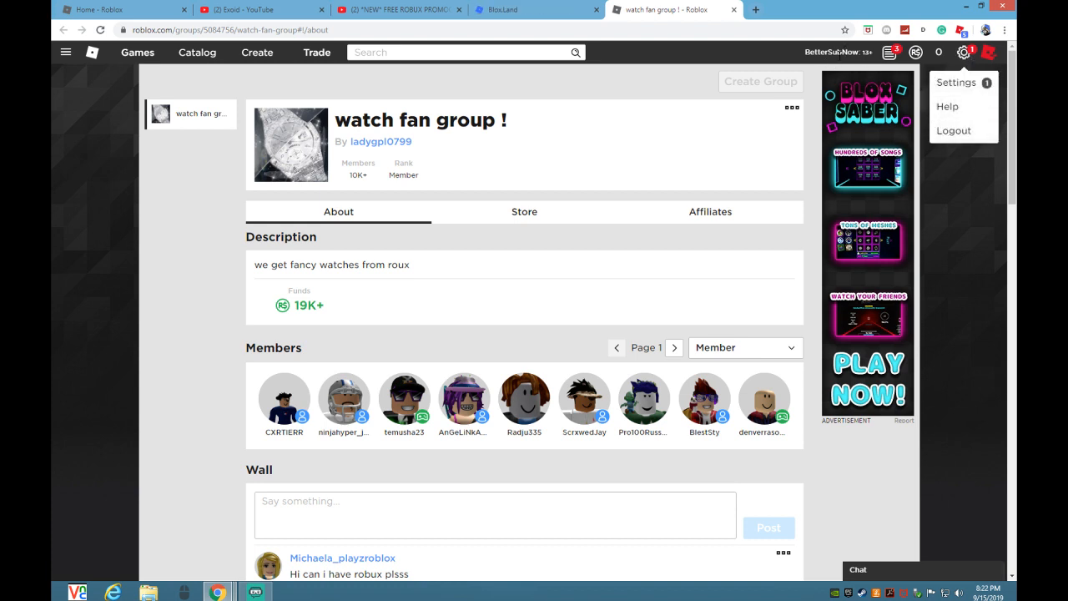
left_click(953, 130)
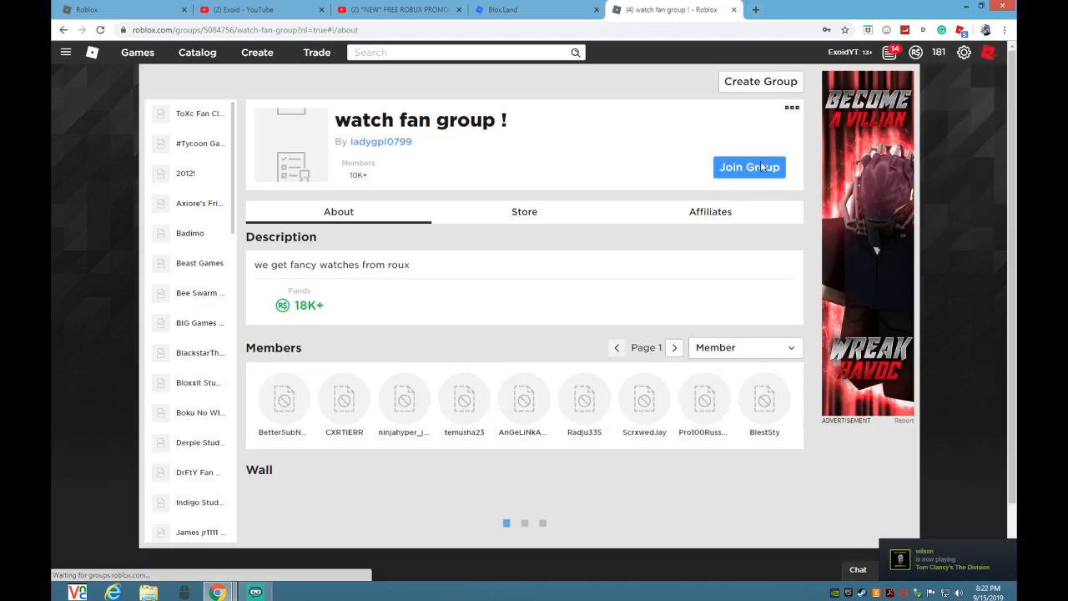
Step: Join the watch fan group ! with the withdrawal account after completing verification
left_click(748, 167)
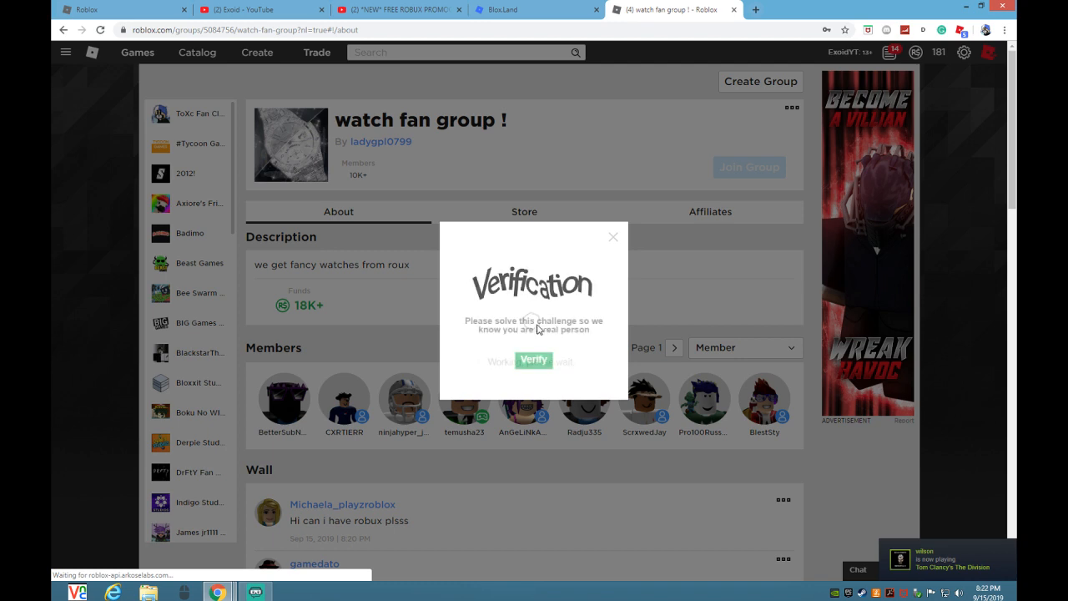
left_click(534, 361)
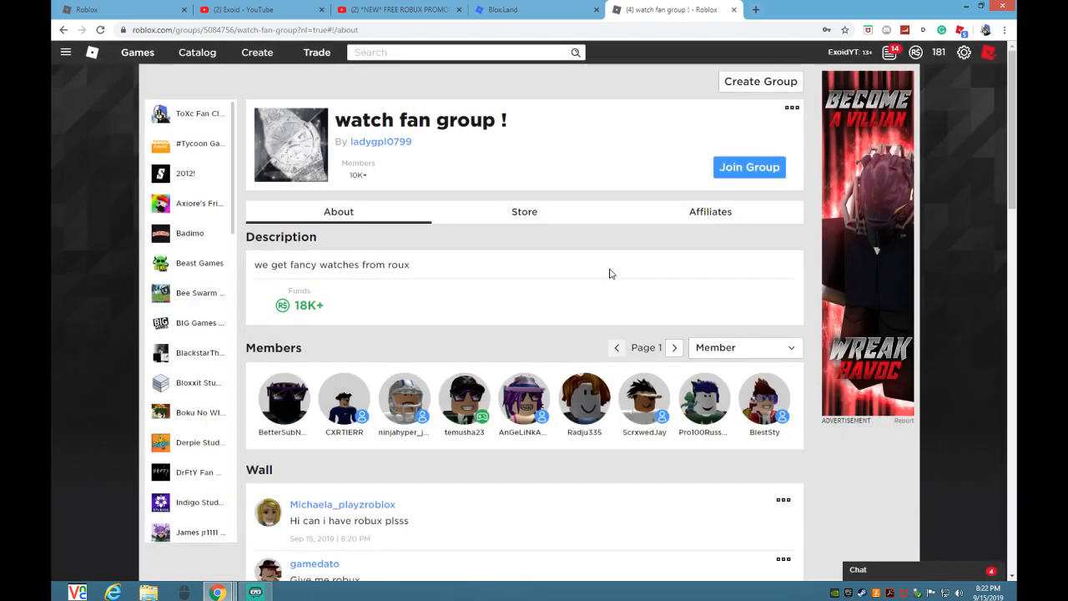
left_click(748, 167)
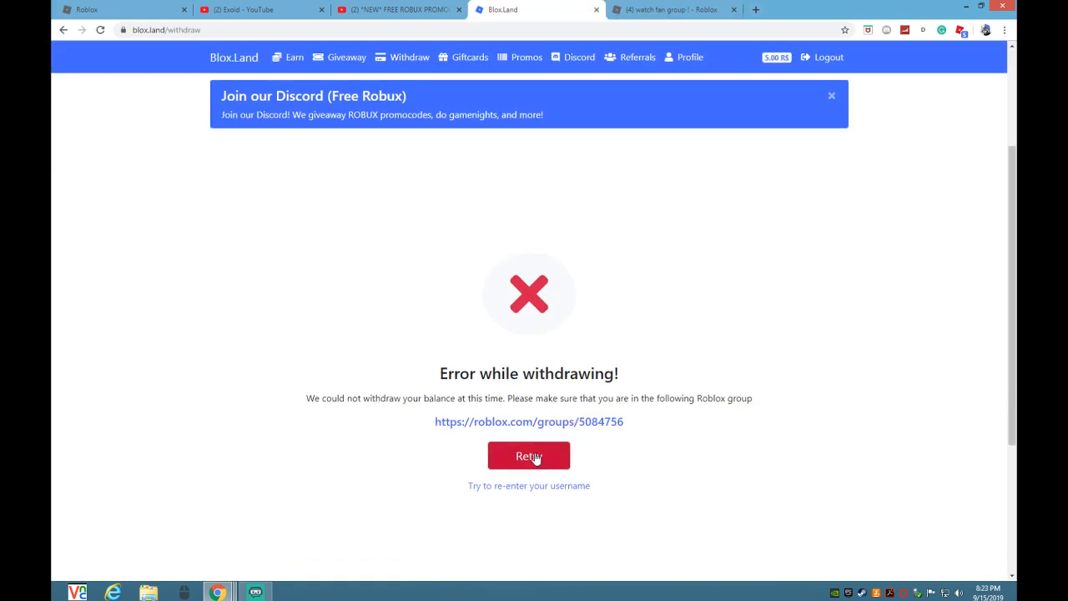
Step: Retry the 5 R$ withdrawal successfully and return to the Roblox group page
left_click(527, 456)
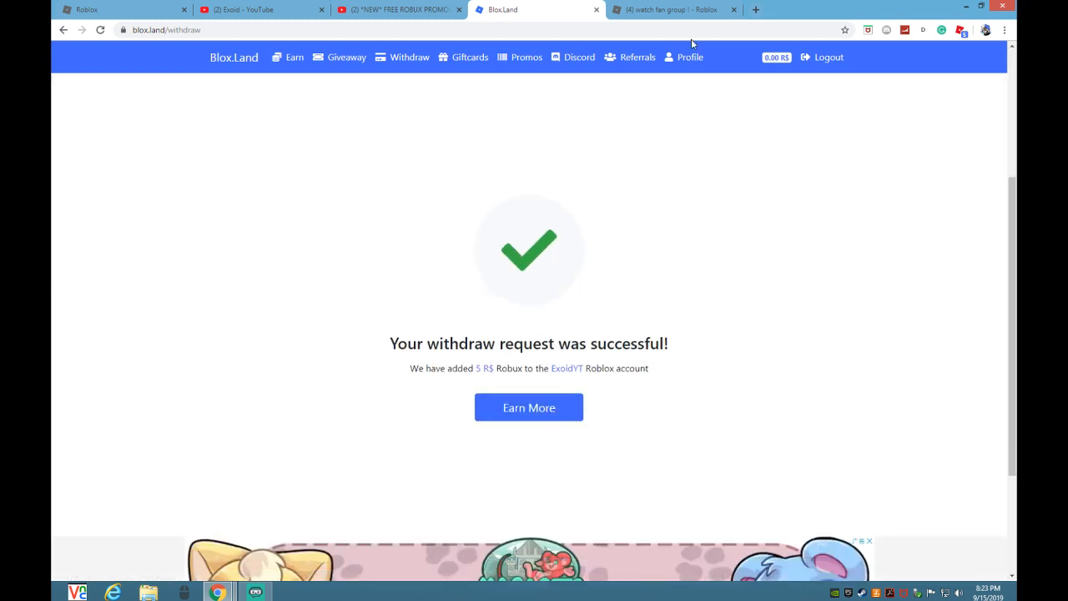
left_click(671, 10)
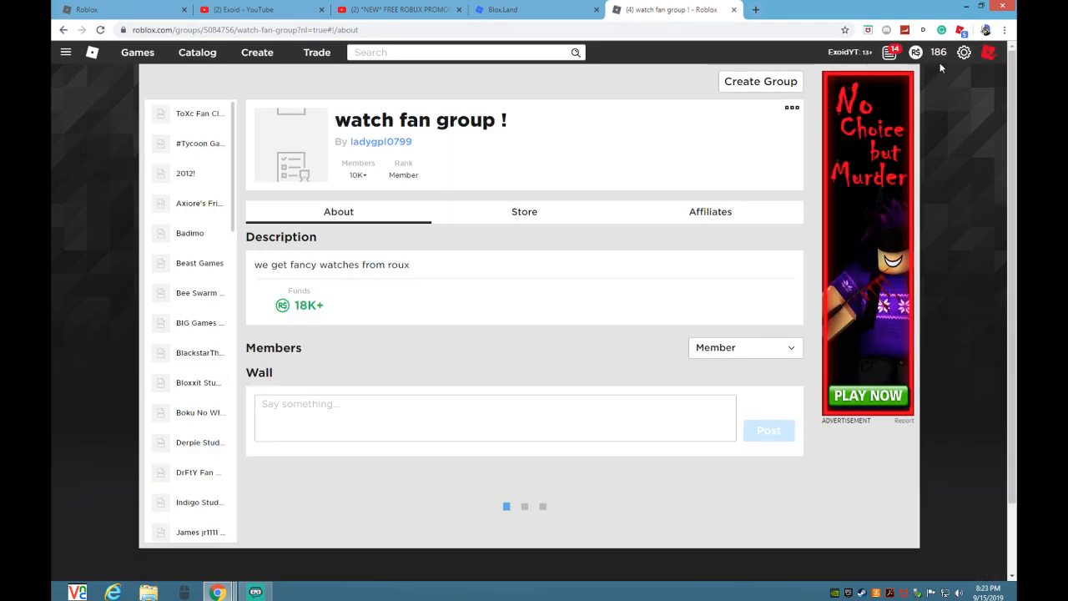
Step: Check the group's members list and a member's profile, then return to the withdrawal success page
scroll("down", 3)
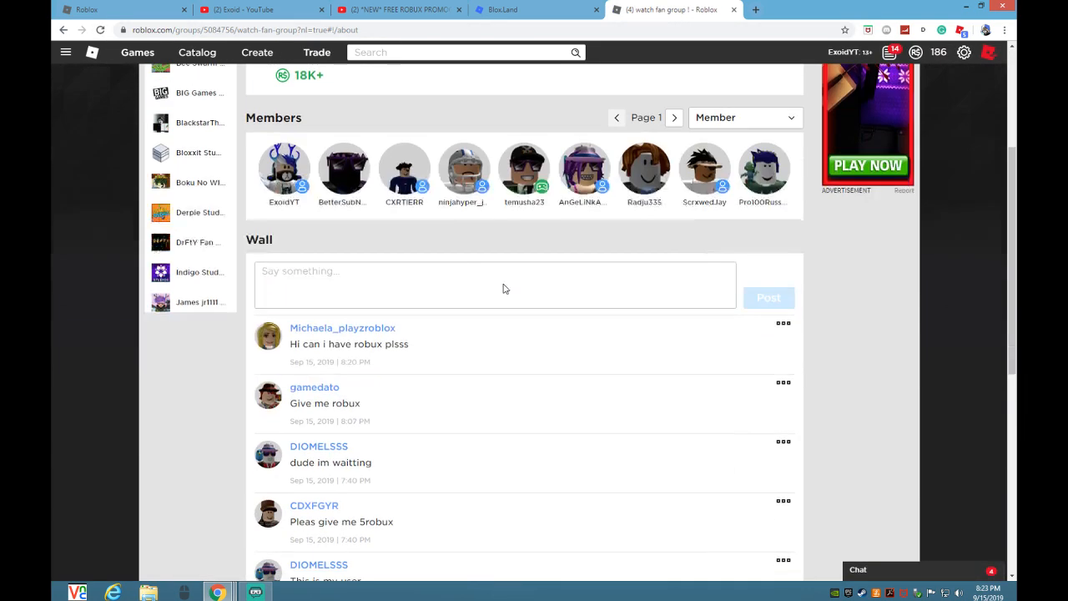
mouse_move(344, 171)
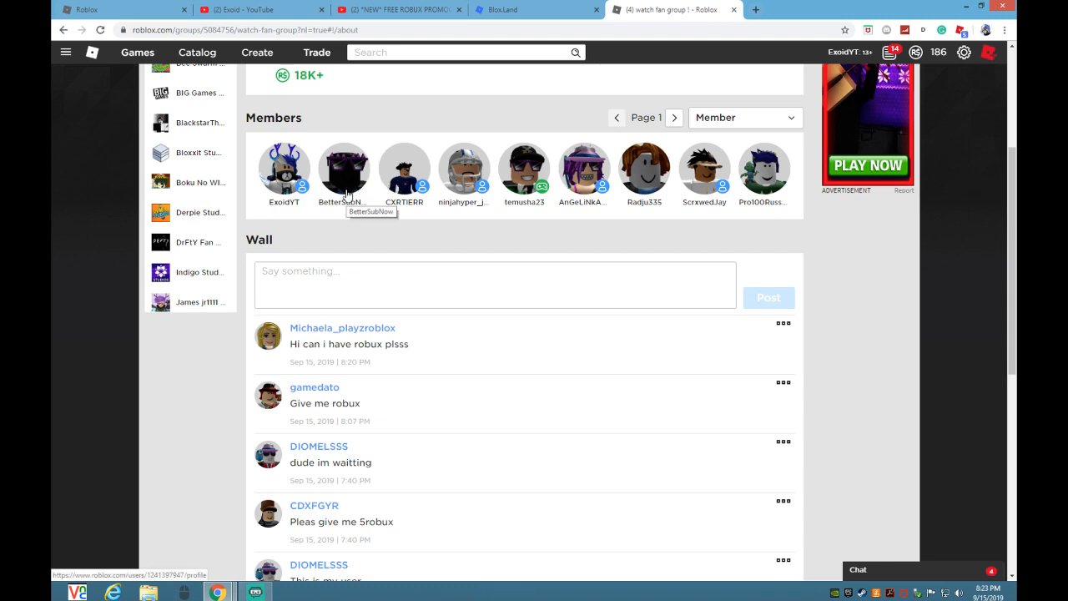
left_click(343, 169)
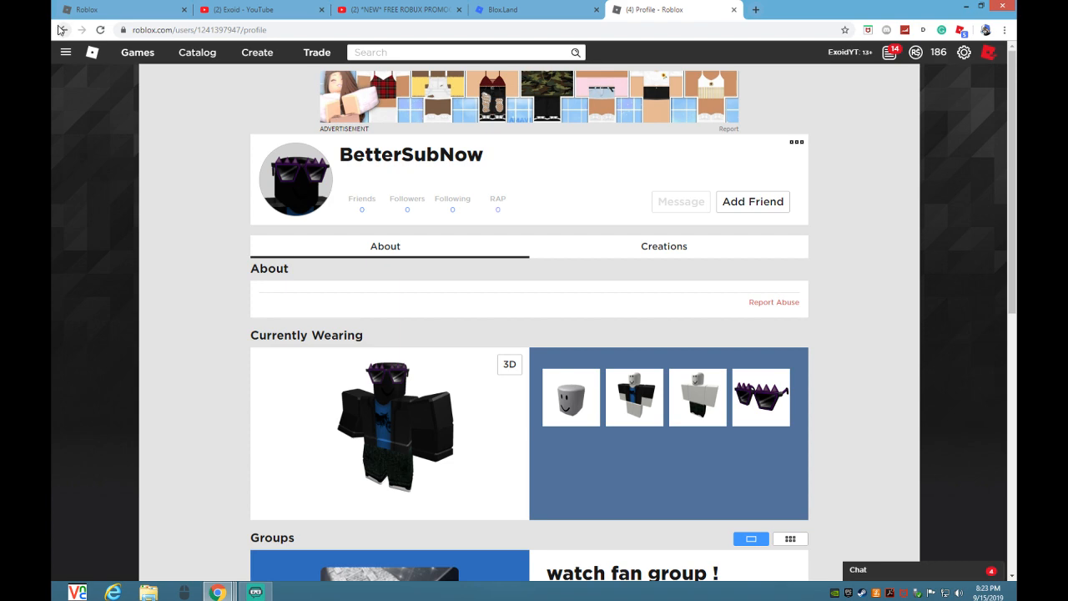
left_click(630, 573)
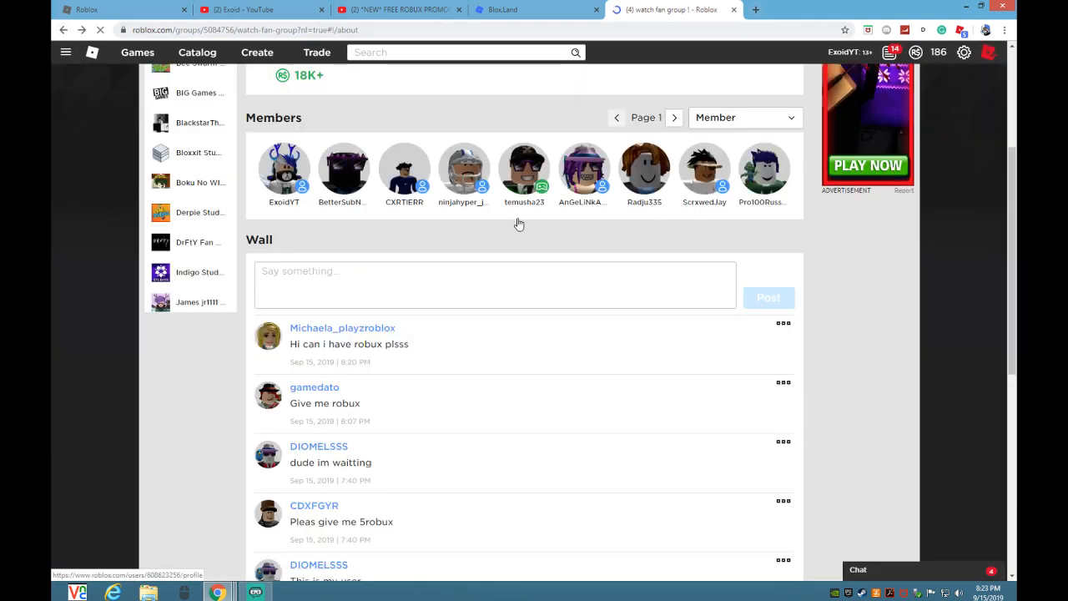
left_click(534, 10)
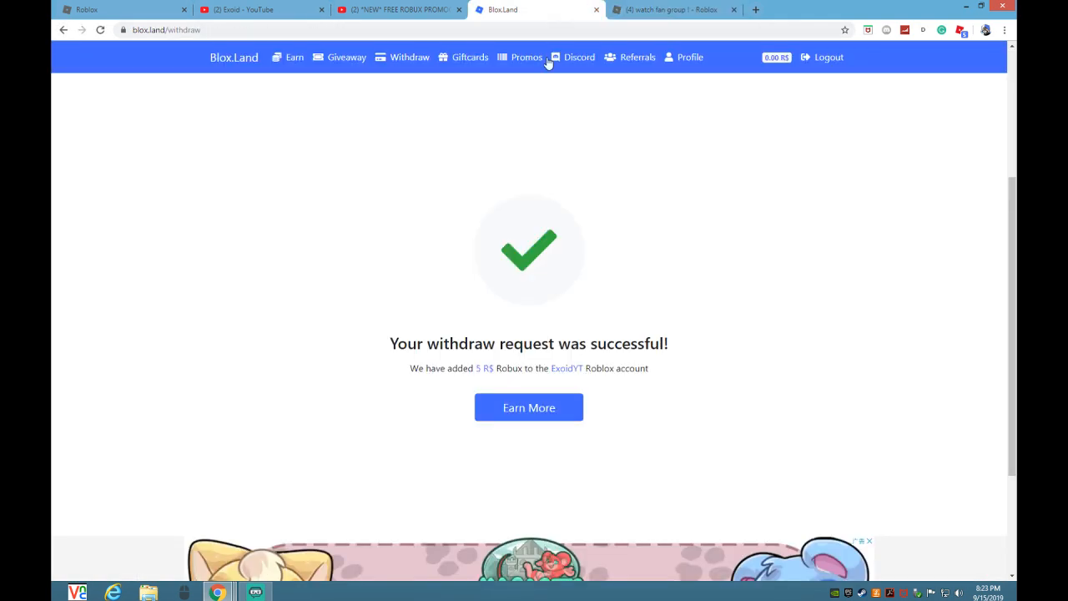